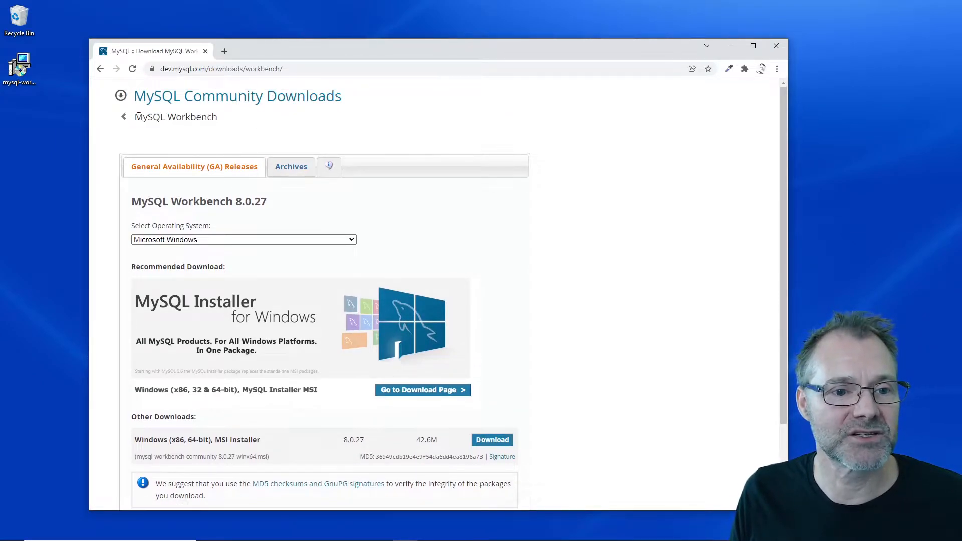
Step: Return to MySQL Community Downloads and open the MySQL Workbench download page
{"action": "left_click", "coordinate": [100, 68]}
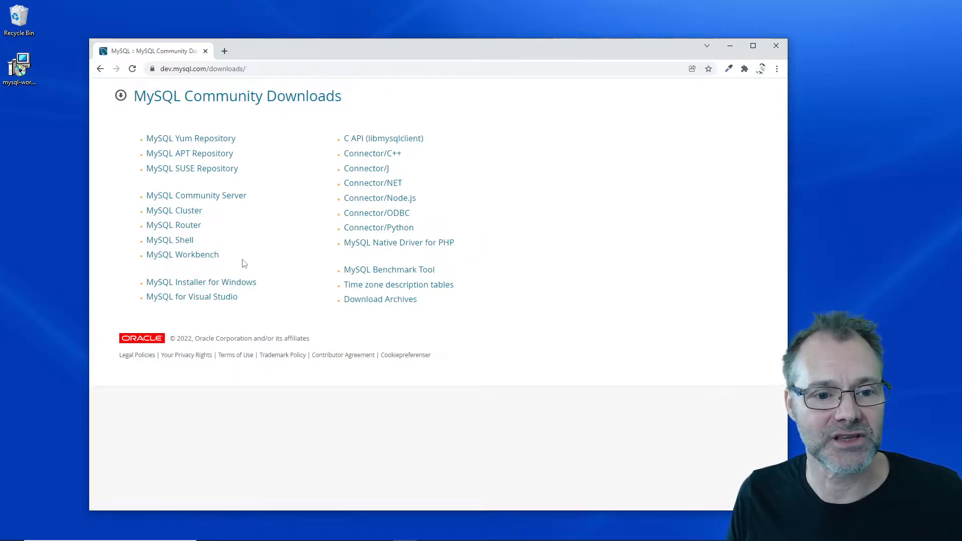
{"action": "left_click", "coordinate": [182, 254]}
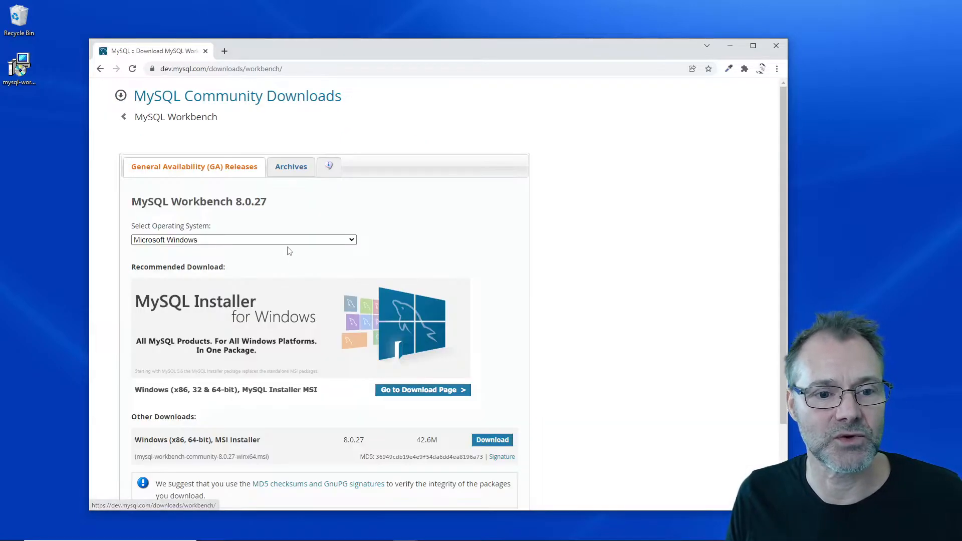
{"action": "scroll", "scroll_direction": "down", "scroll_amount": 3}
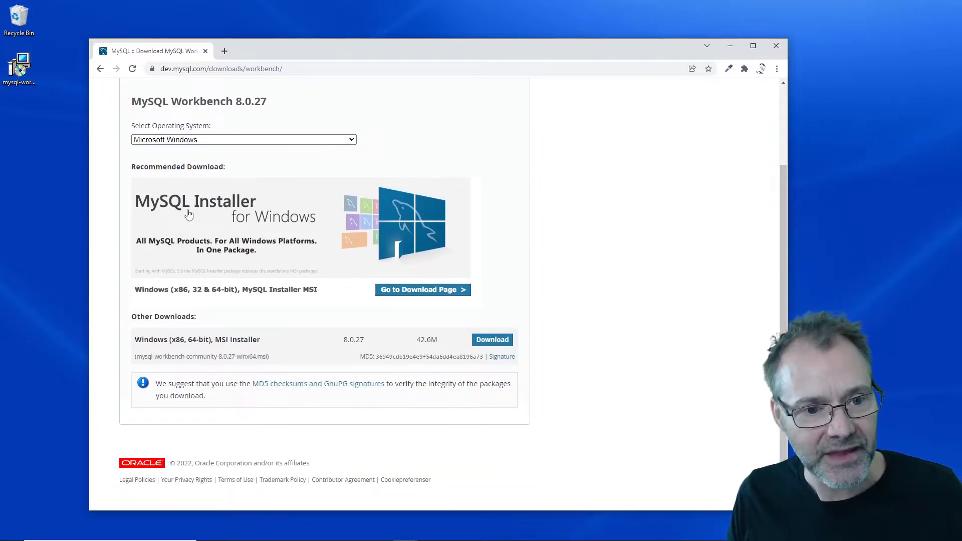
{"action": "double_click", "coordinate": [178, 167]}
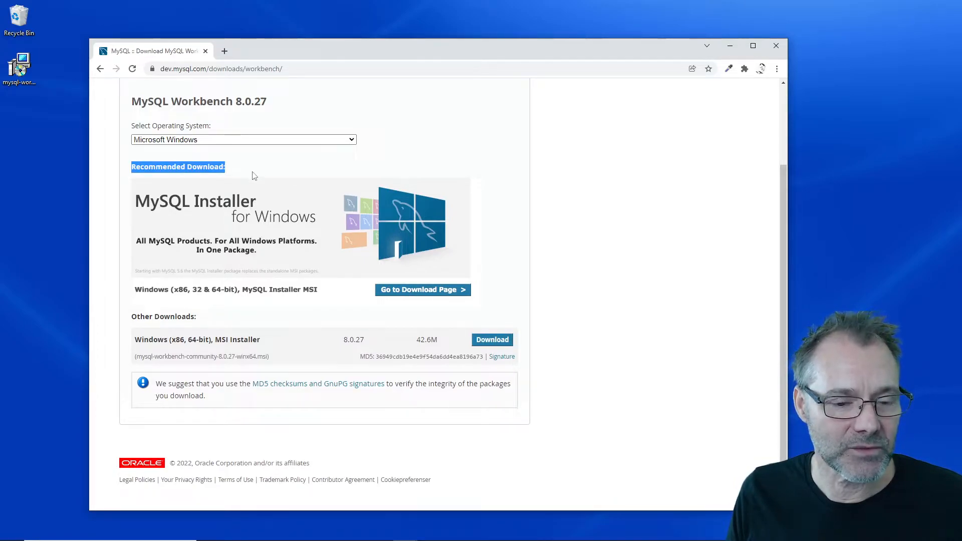
{"action": "mouse_move", "coordinate": [272, 188]}
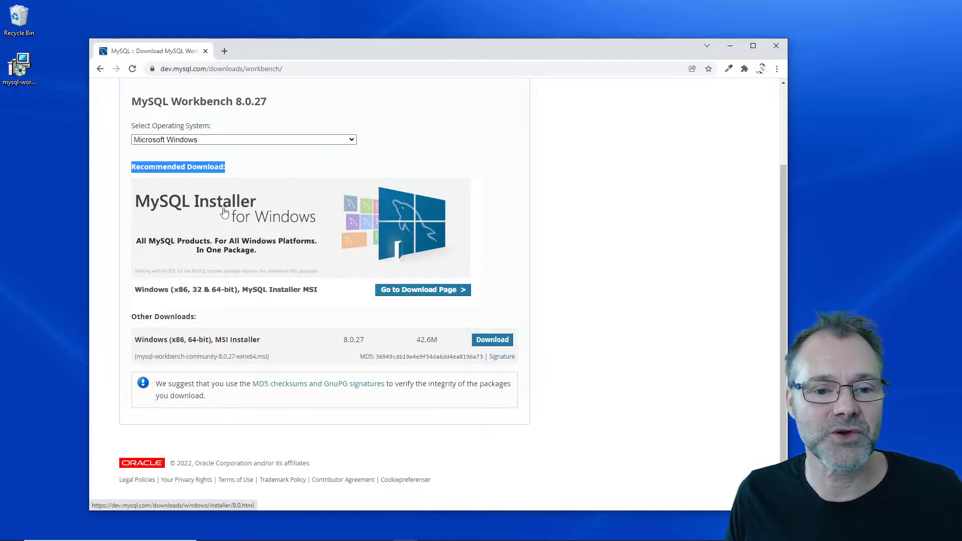
{"action": "mouse_move", "coordinate": [270, 223]}
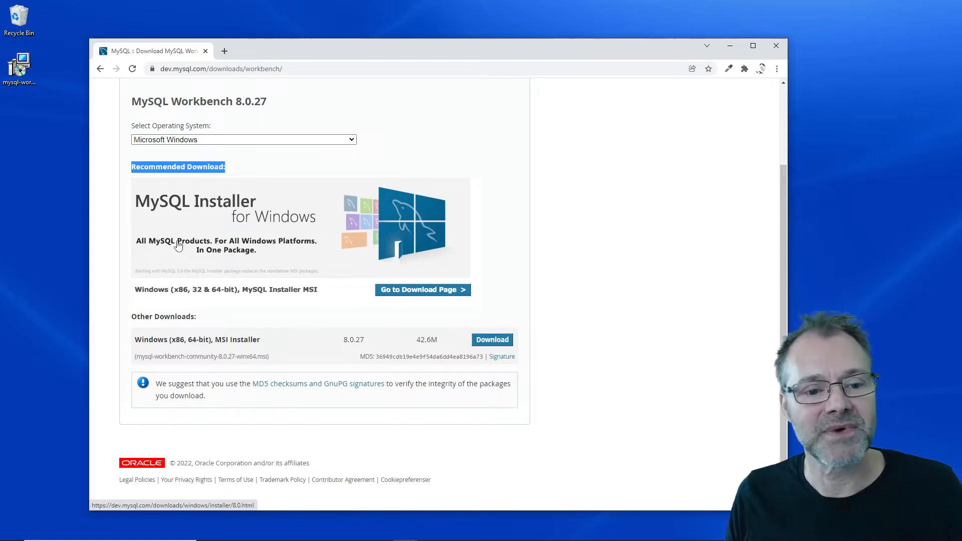
{"action": "mouse_move", "coordinate": [206, 244]}
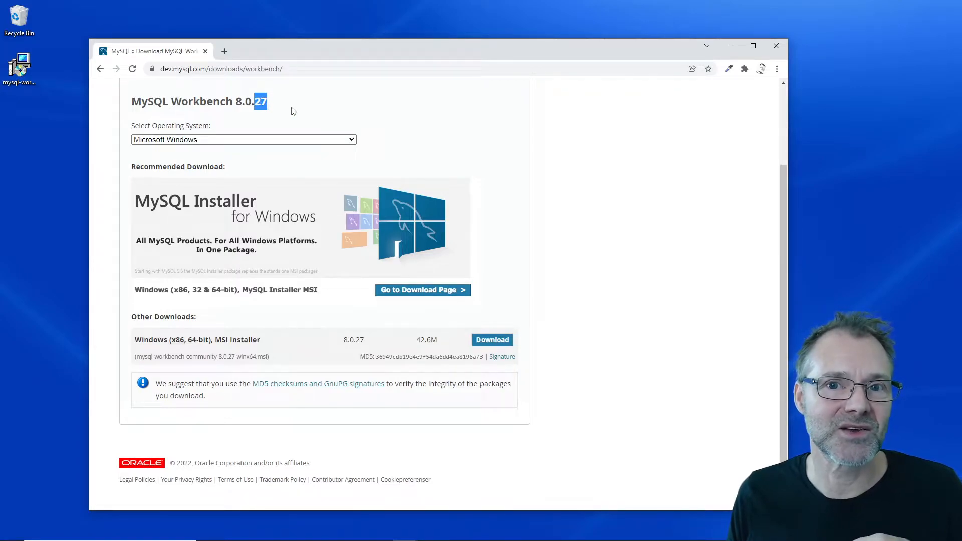
{"action": "mouse_move", "coordinate": [326, 121]}
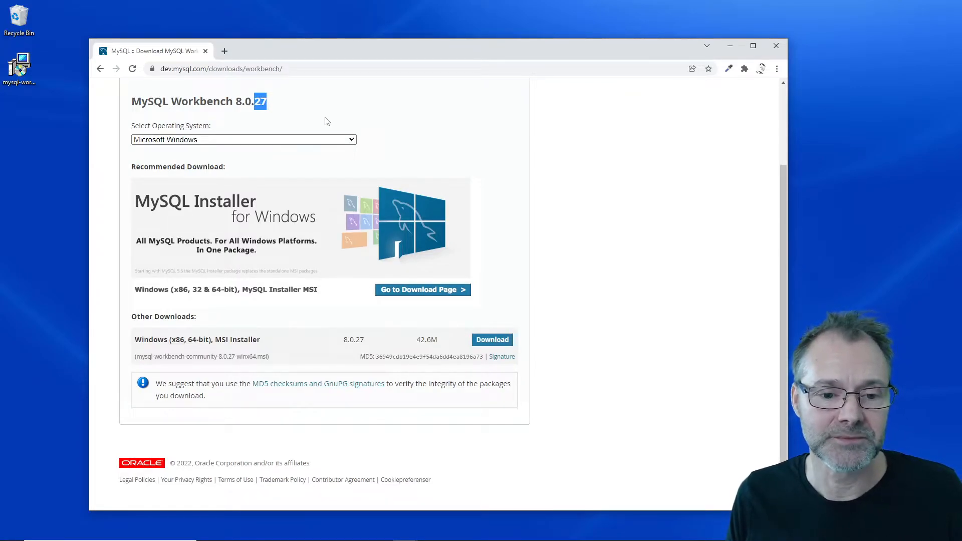
{"action": "mouse_move", "coordinate": [283, 241]}
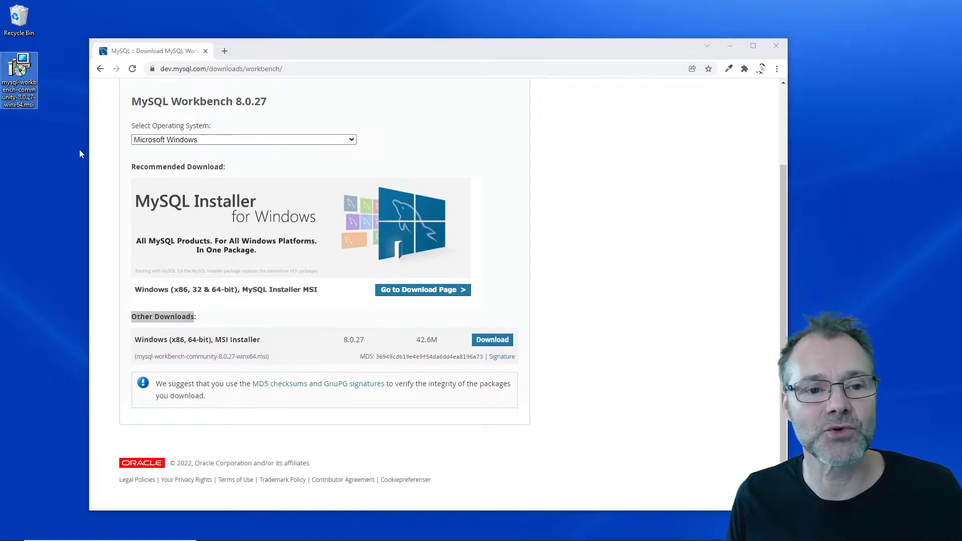
{"action": "mouse_move", "coordinate": [19, 65]}
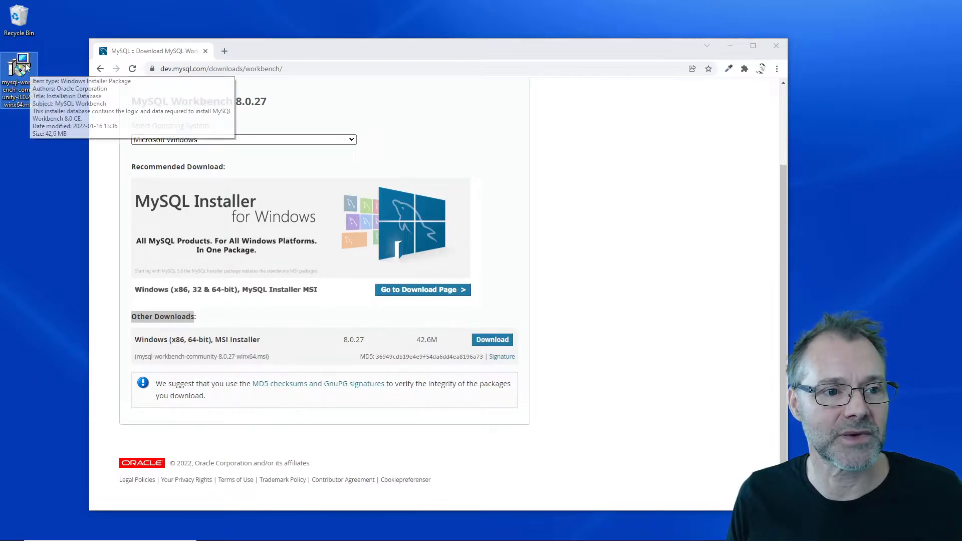
Step: Install MySQL Workbench 8.0 CE with Complete setup in the default folder, then launch it
{"action": "double_click", "coordinate": [19, 64]}
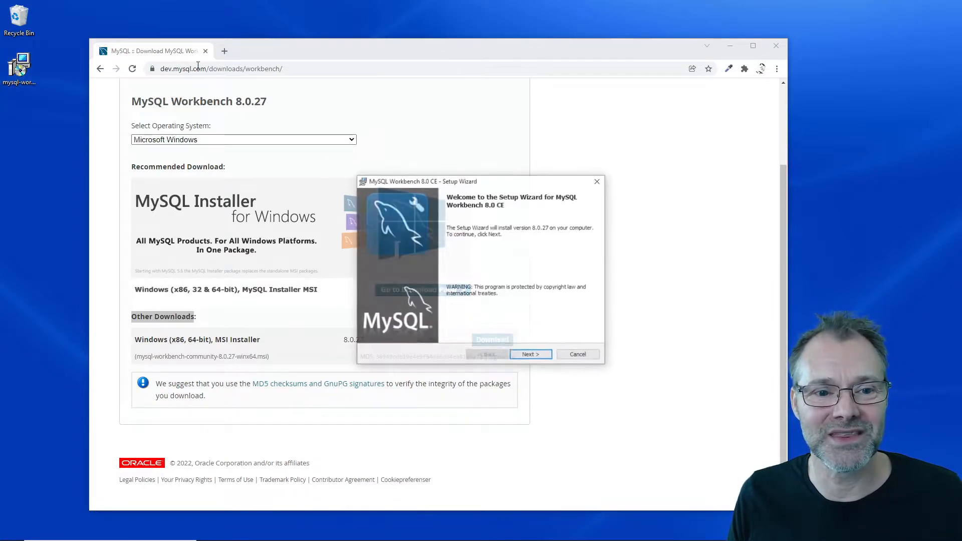
{"action": "left_click", "coordinate": [530, 354]}
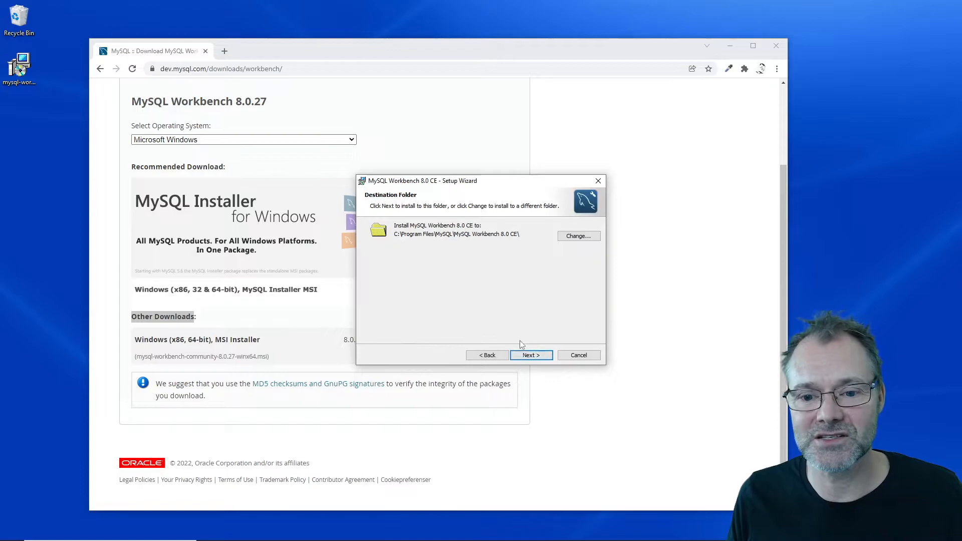
{"action": "left_click", "coordinate": [531, 355]}
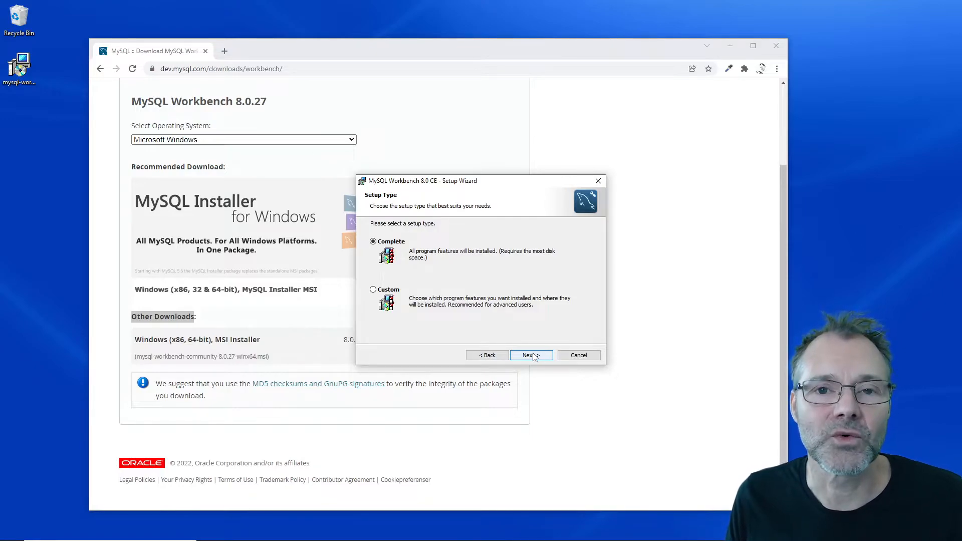
{"action": "left_click", "coordinate": [530, 354]}
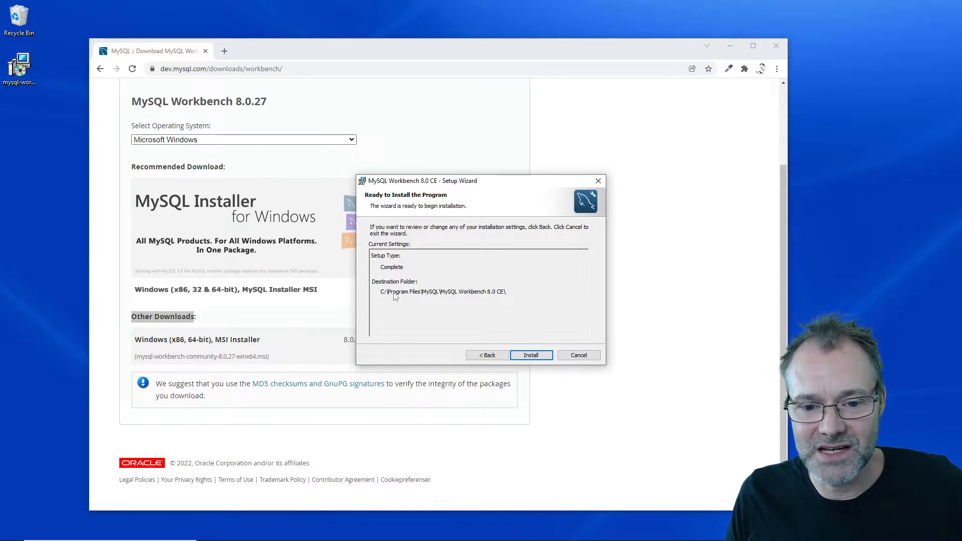
{"action": "mouse_move", "coordinate": [501, 295]}
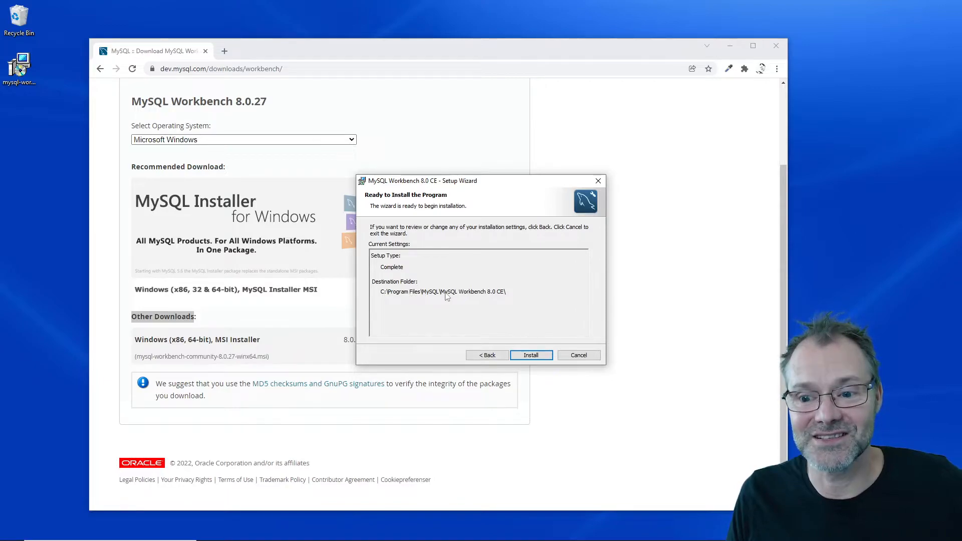
{"action": "left_click", "coordinate": [531, 355]}
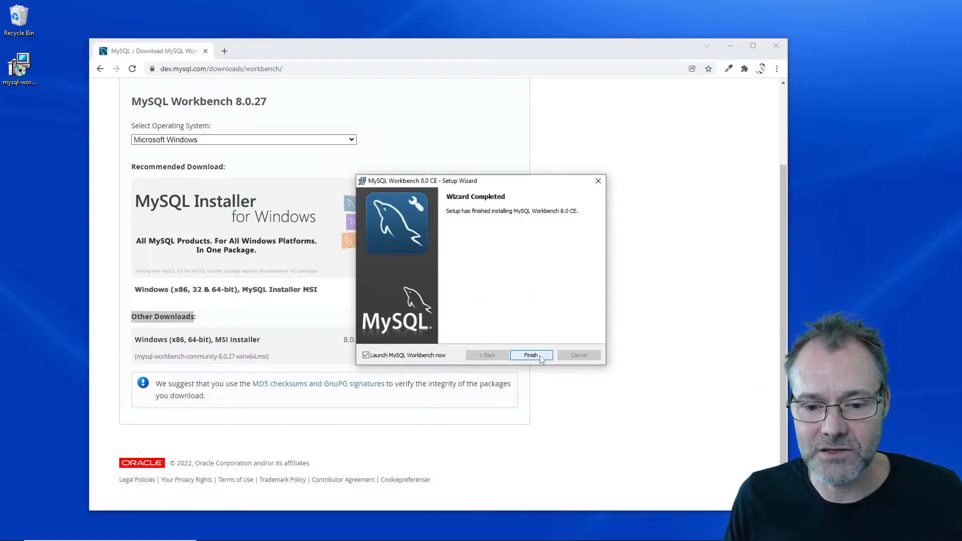
{"action": "left_click", "coordinate": [531, 355]}
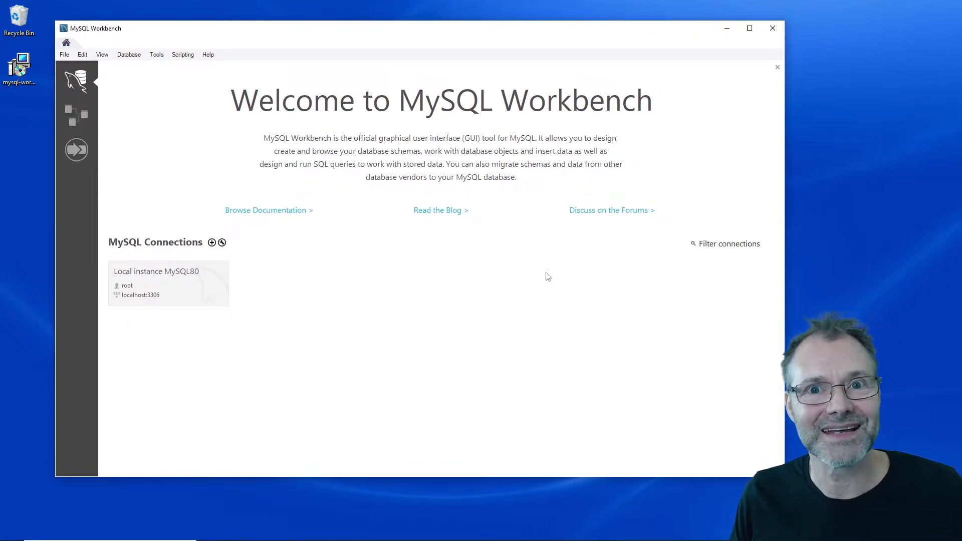
{"action": "mouse_move", "coordinate": [364, 315]}
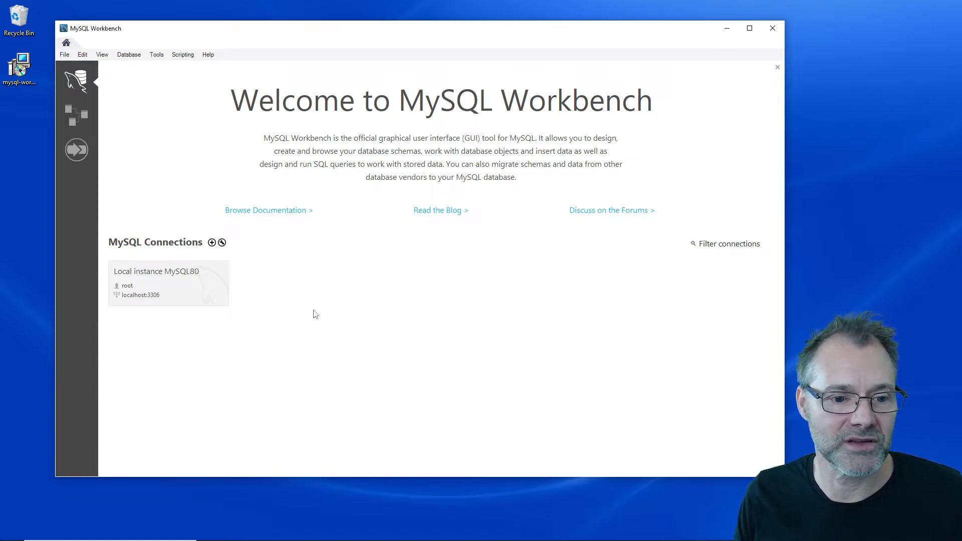
{"action": "mouse_move", "coordinate": [328, 312]}
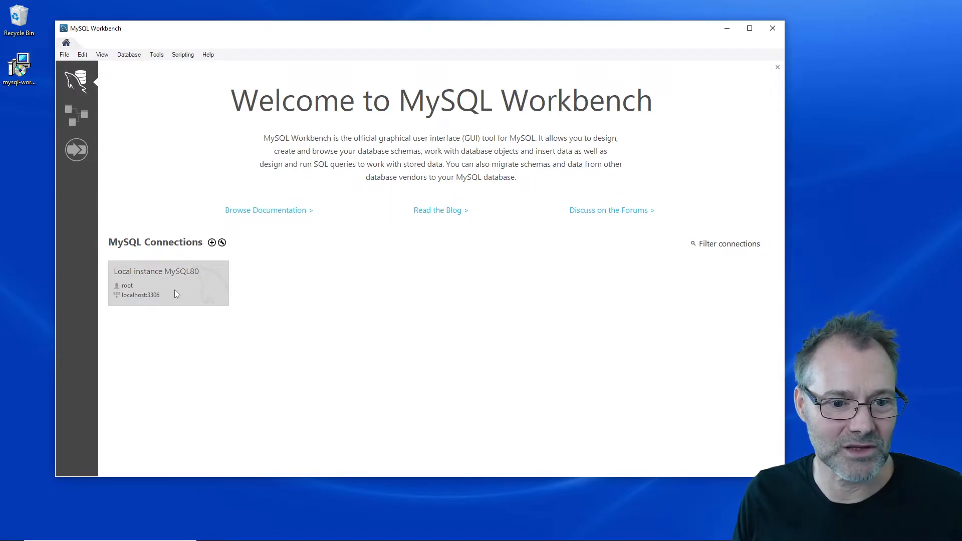
{"action": "mouse_move", "coordinate": [185, 285]}
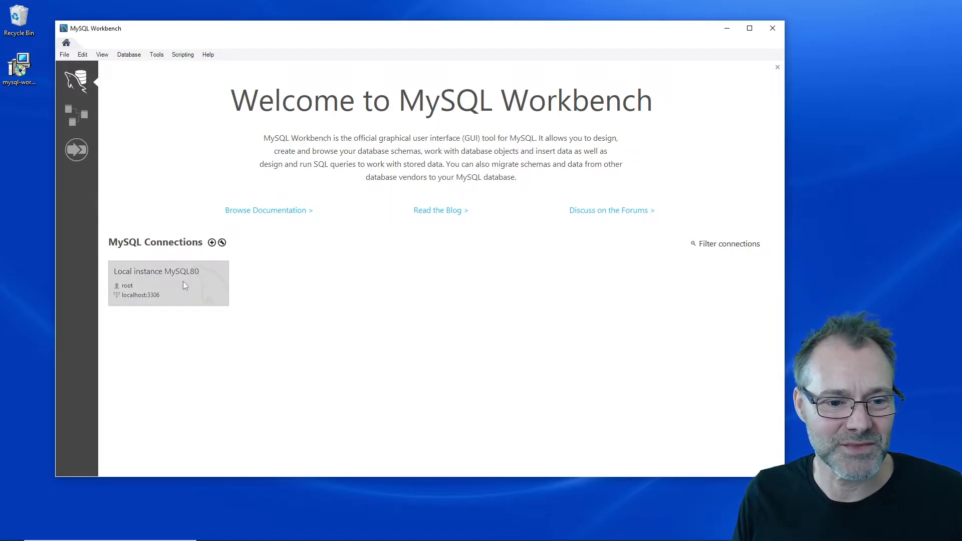
Step: Try connecting to Local instance MySQL80, which fails with an SSL-required error
{"action": "double_click", "coordinate": [168, 283]}
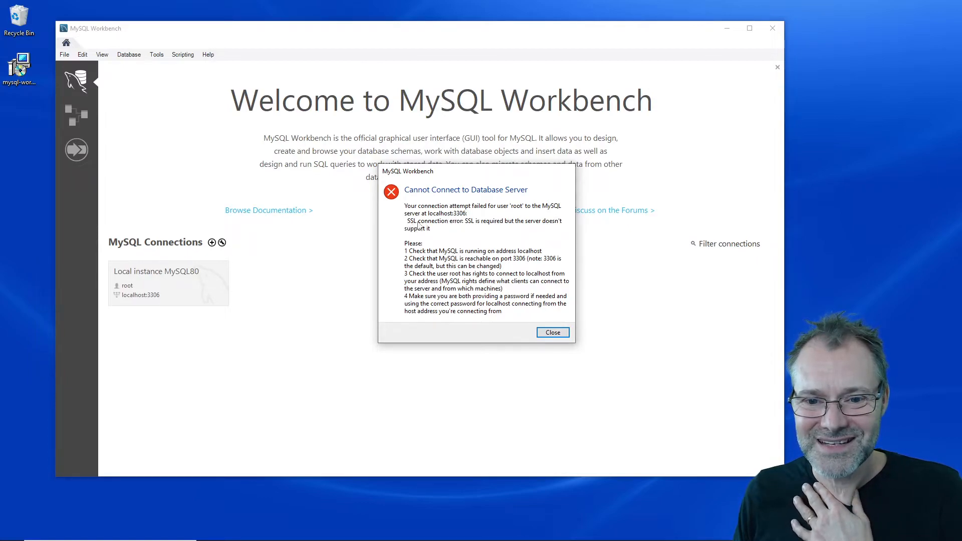
{"action": "mouse_move", "coordinate": [514, 227]}
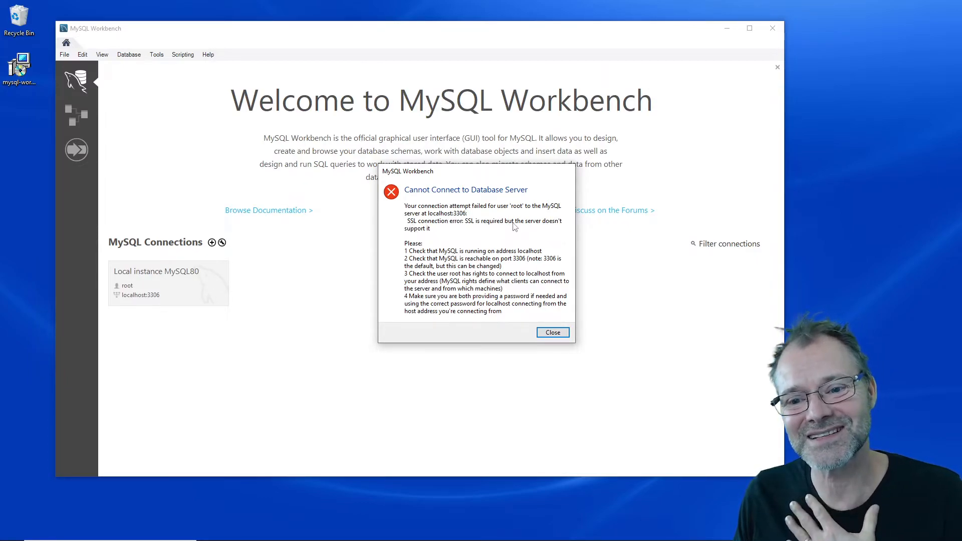
{"action": "mouse_move", "coordinate": [532, 321]}
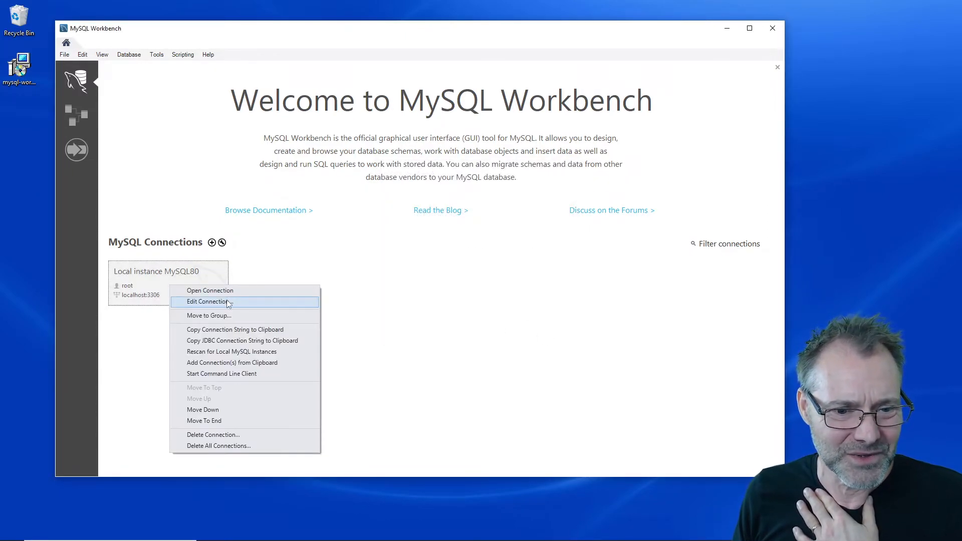
Step: Add useSSL=0 to the local connection's advanced options
{"action": "left_click", "coordinate": [207, 302]}
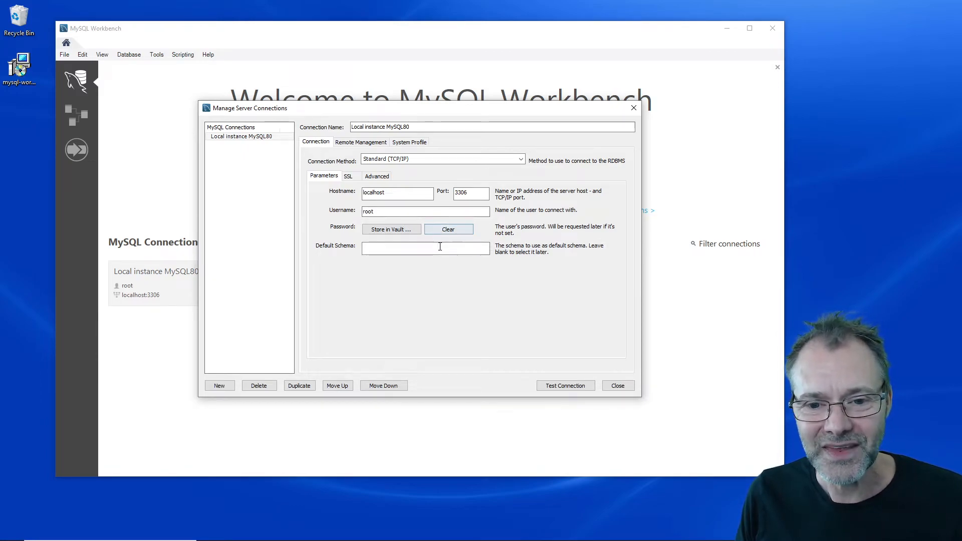
{"action": "mouse_move", "coordinate": [392, 229]}
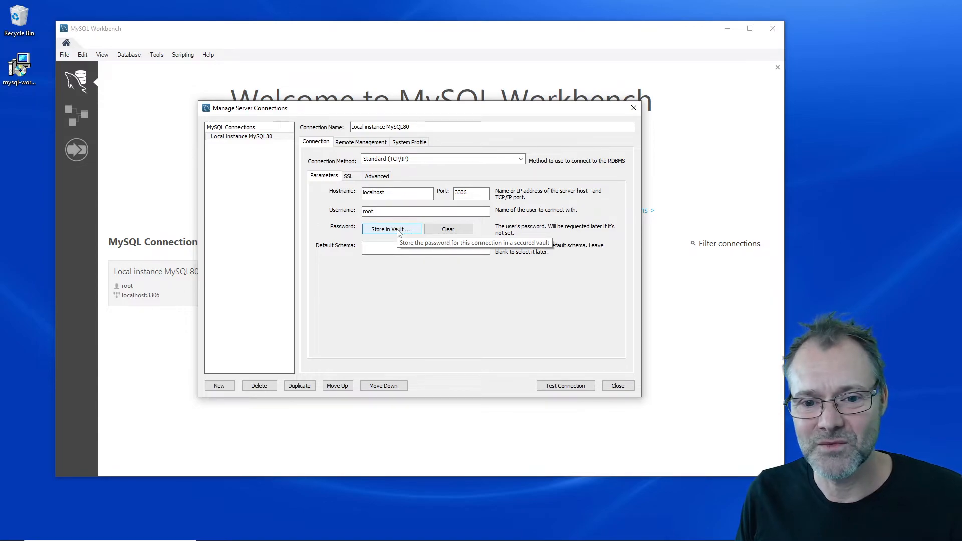
{"action": "mouse_move", "coordinate": [375, 179]}
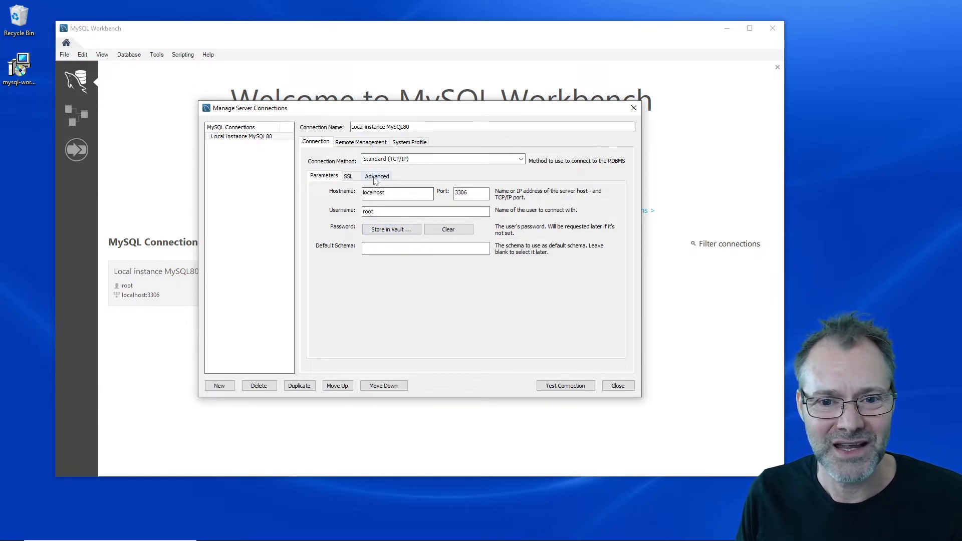
{"action": "left_click", "coordinate": [376, 176]}
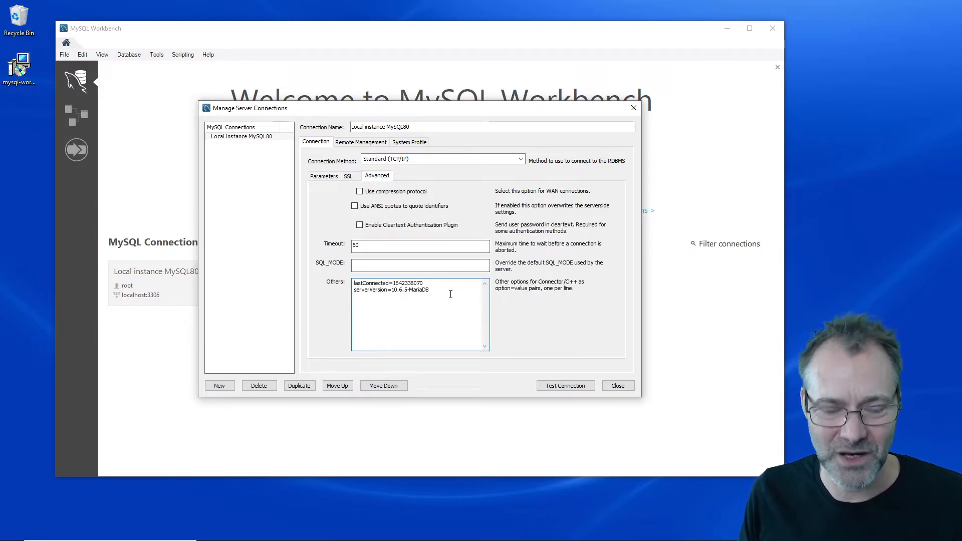
{"action": "type", "text": "useSSL=0"}
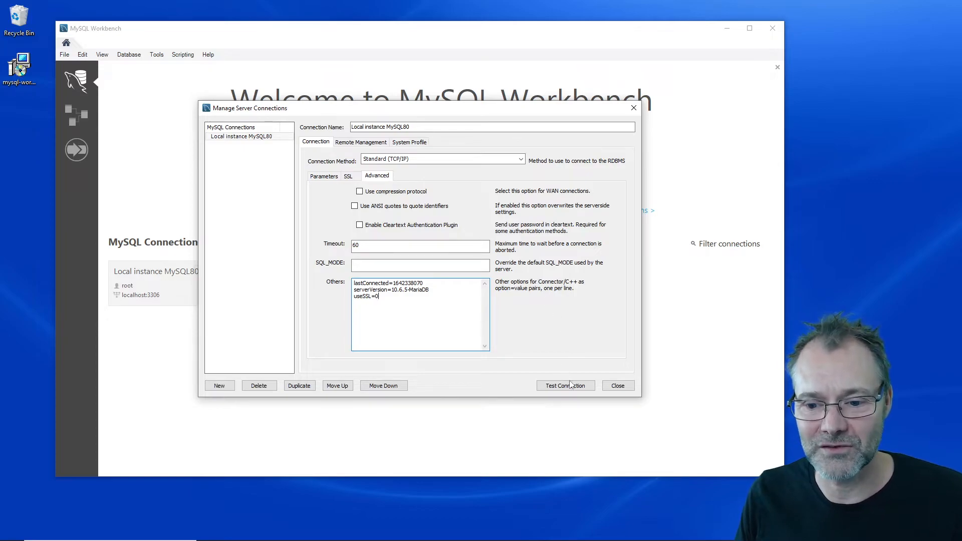
Step: Test the connection with the password, accepting the server version warning, and confirm success
{"action": "left_click", "coordinate": [566, 385]}
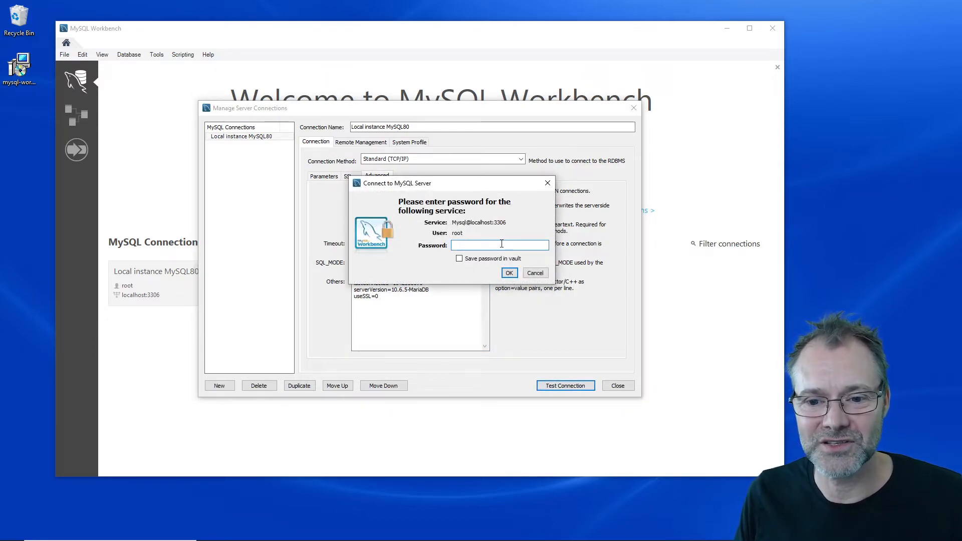
{"action": "type", "text": "***"}
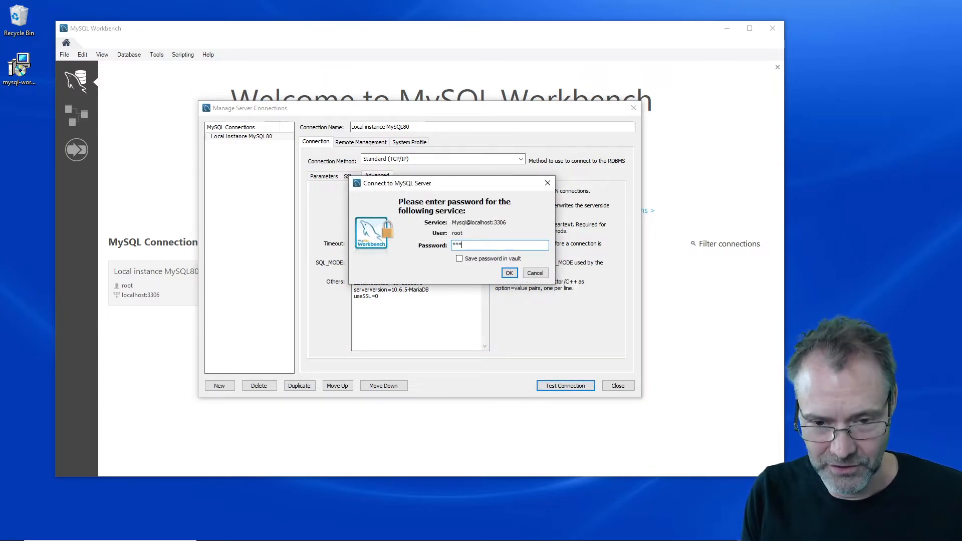
{"action": "left_click", "coordinate": [509, 272]}
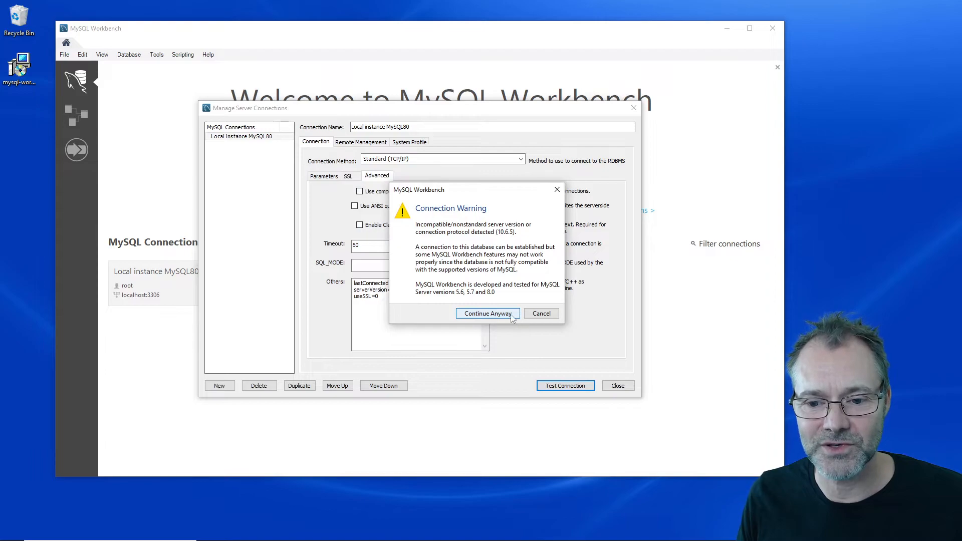
{"action": "left_click", "coordinate": [488, 314]}
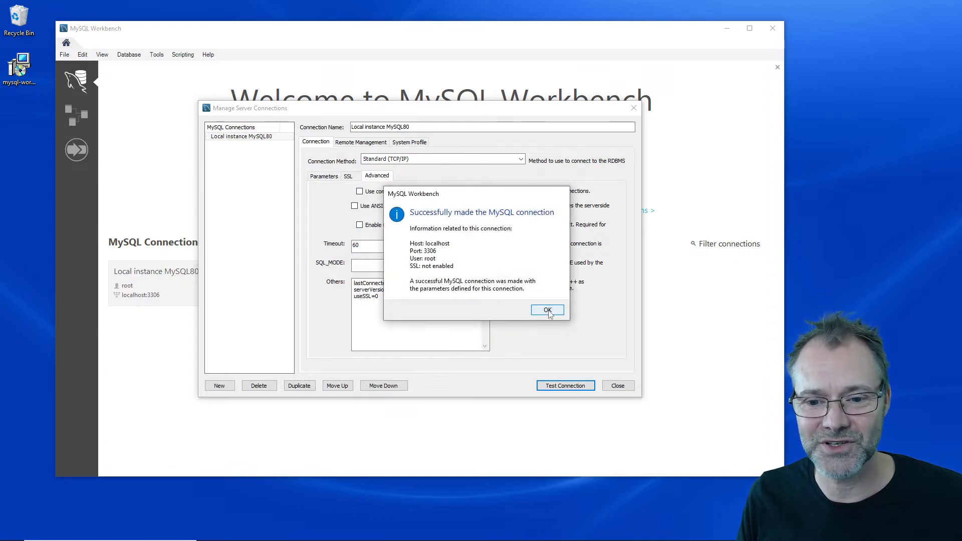
{"action": "left_click", "coordinate": [547, 310]}
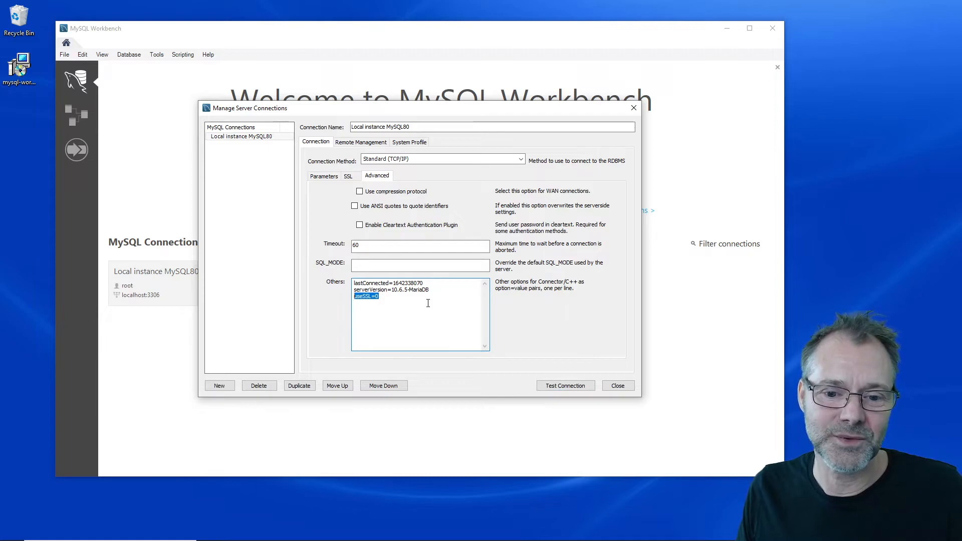
{"action": "mouse_move", "coordinate": [398, 302]}
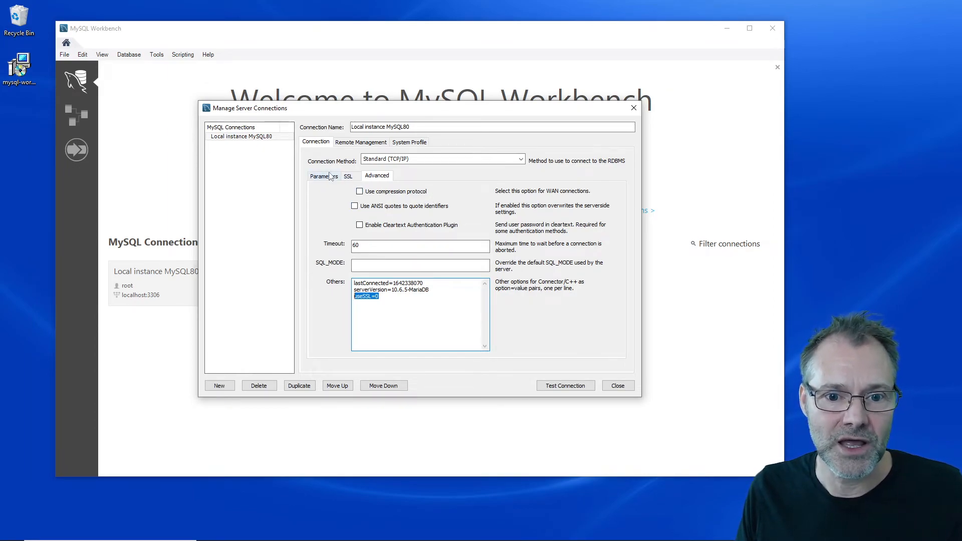
Step: Recheck the Parameters and Advanced tabs, retest the connection successfully, and close the connection manager
{"action": "left_click", "coordinate": [323, 175]}
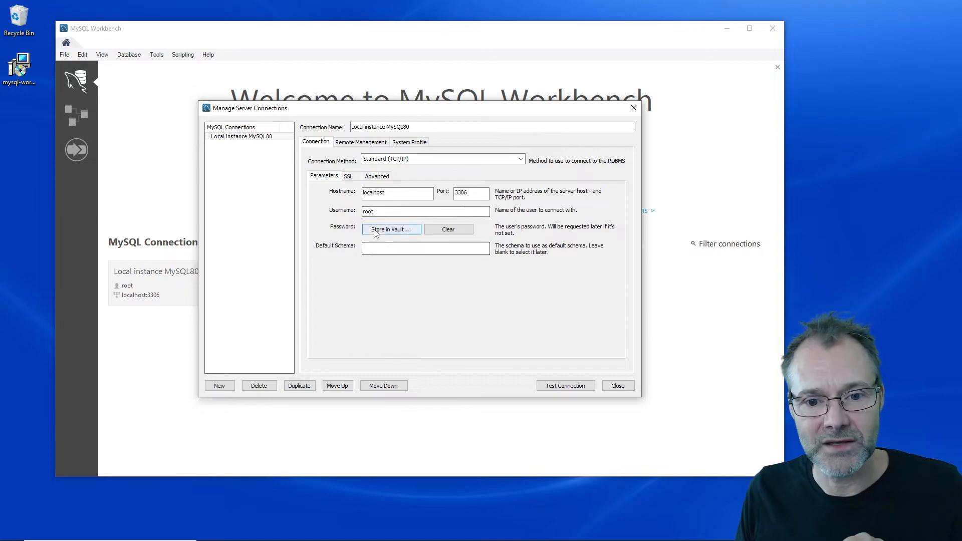
{"action": "mouse_move", "coordinate": [399, 234]}
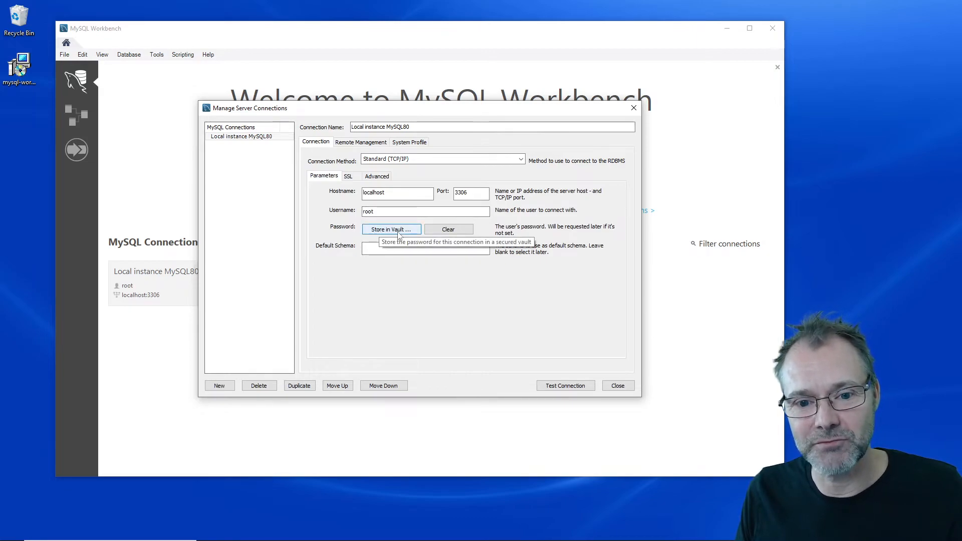
{"action": "mouse_move", "coordinate": [435, 235]}
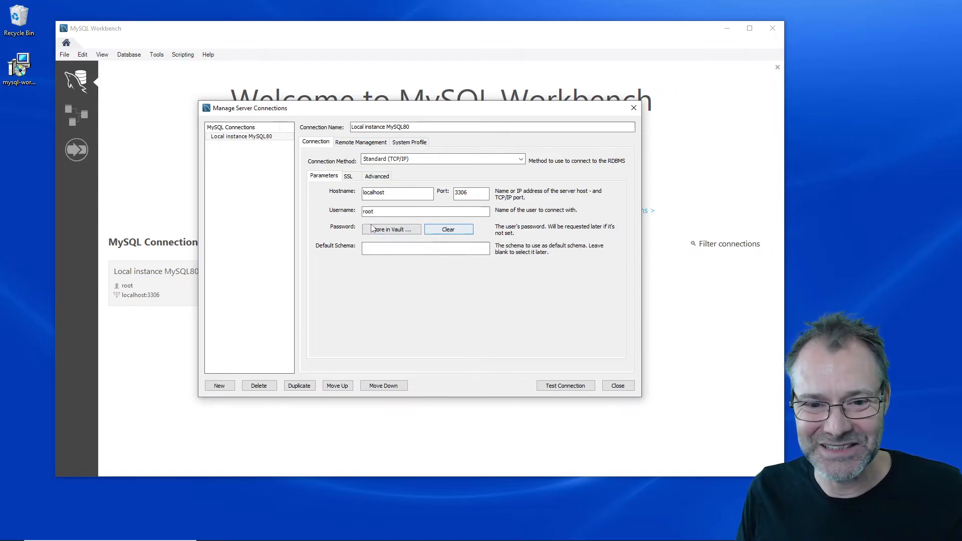
{"action": "left_click", "coordinate": [377, 175]}
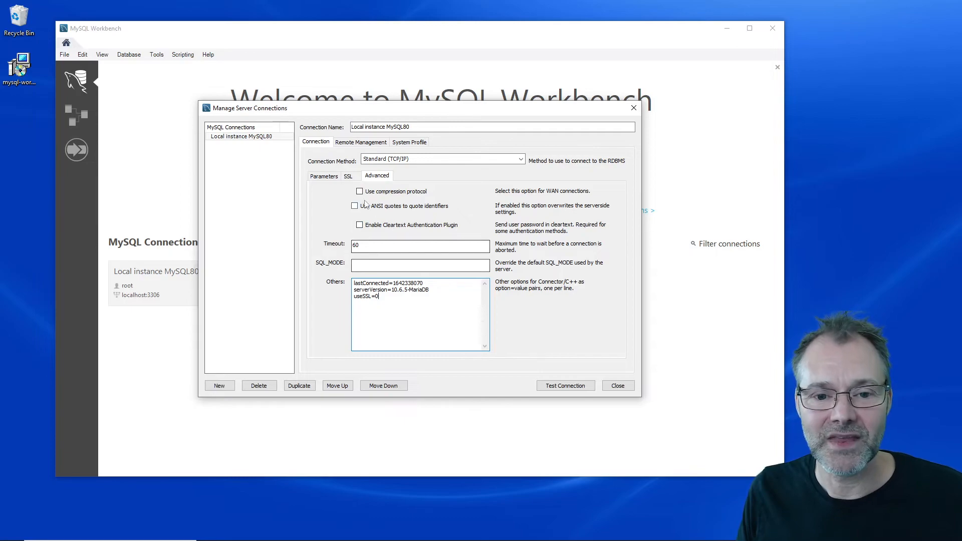
{"action": "left_click", "coordinate": [324, 175]}
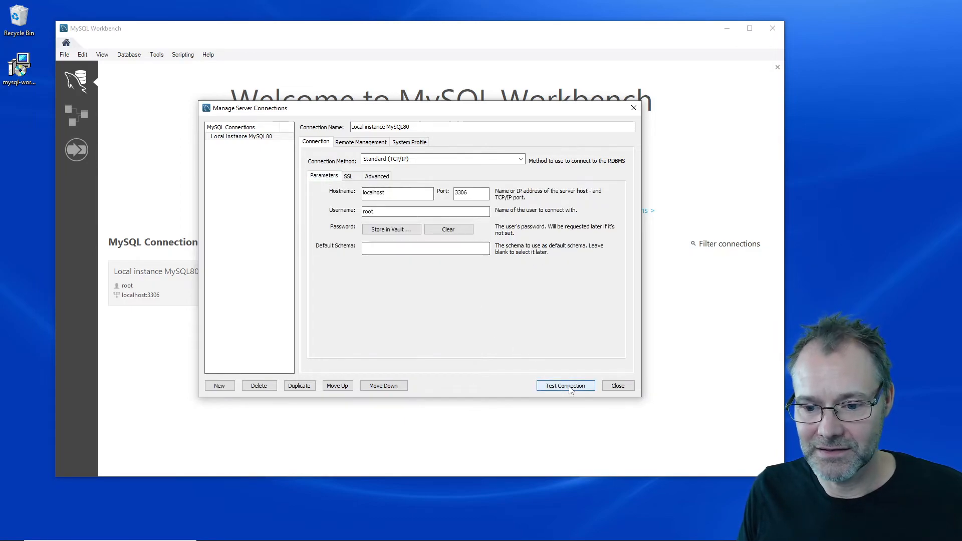
{"action": "left_click", "coordinate": [566, 385]}
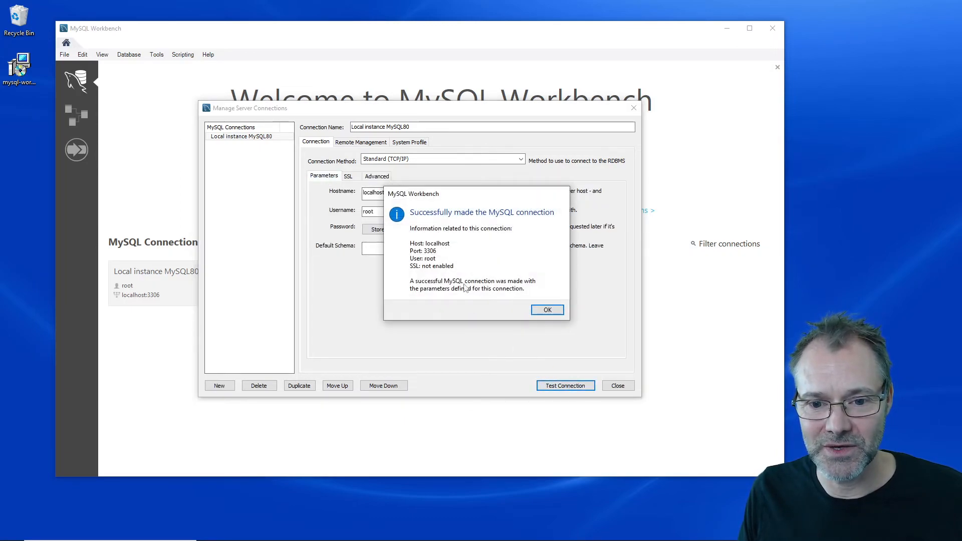
{"action": "left_click", "coordinate": [547, 309]}
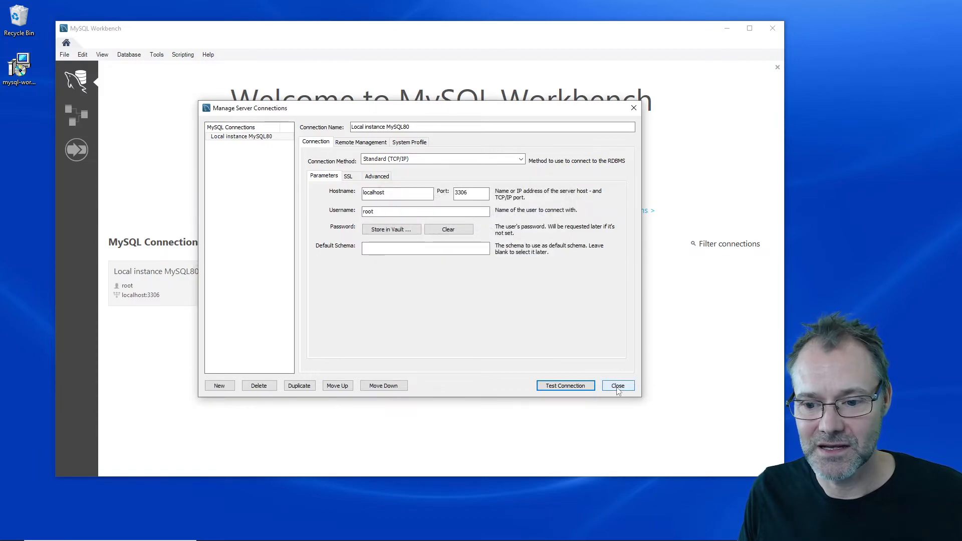
{"action": "left_click", "coordinate": [617, 386]}
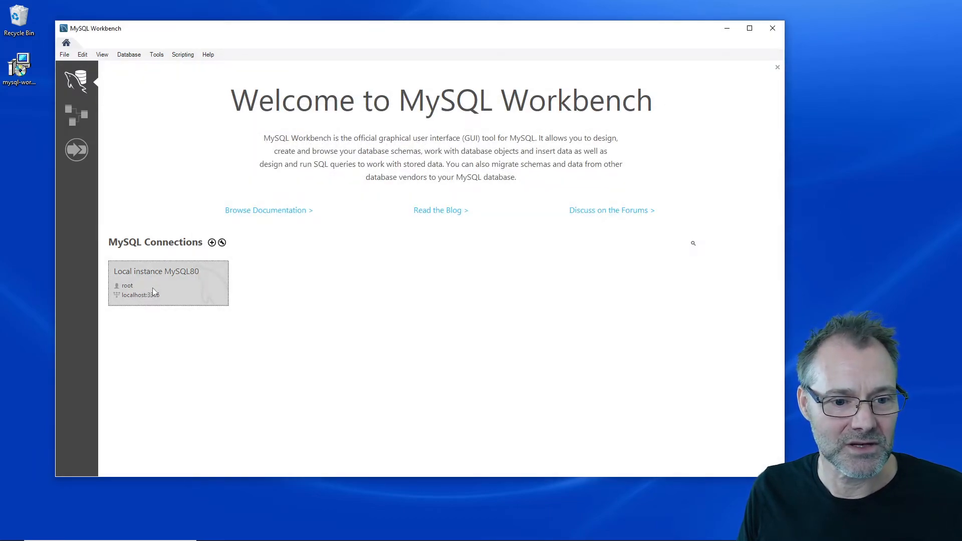
Step: Open Local instance MySQL80 past the compatibility warning and enter 'SHOW DATABASES;' in the query editor
{"action": "double_click", "coordinate": [168, 283]}
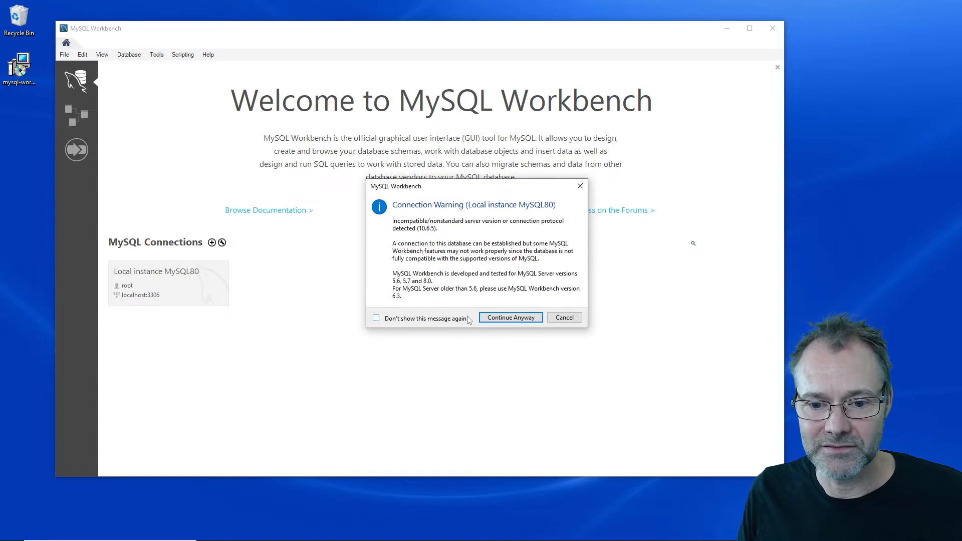
{"action": "left_click", "coordinate": [510, 318]}
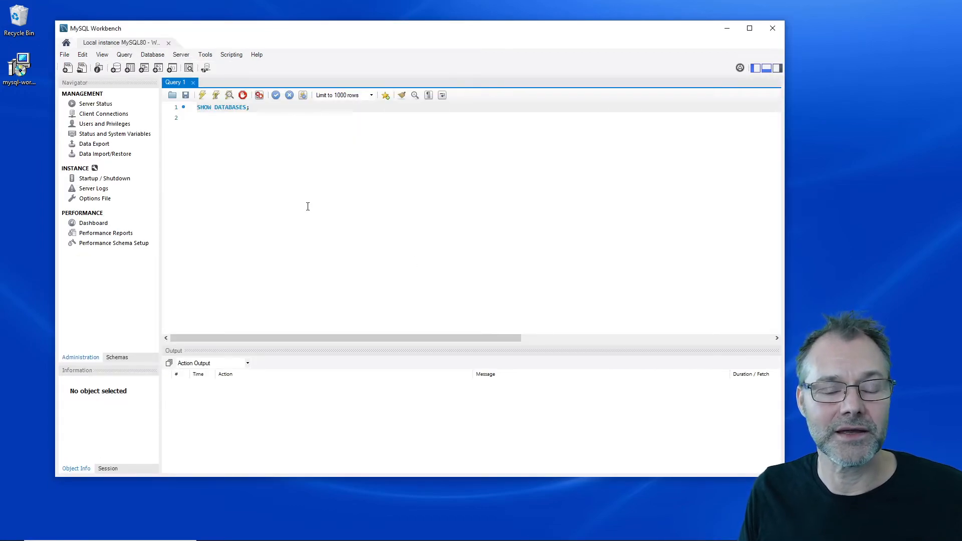
{"action": "triple_click", "coordinate": [222, 107]}
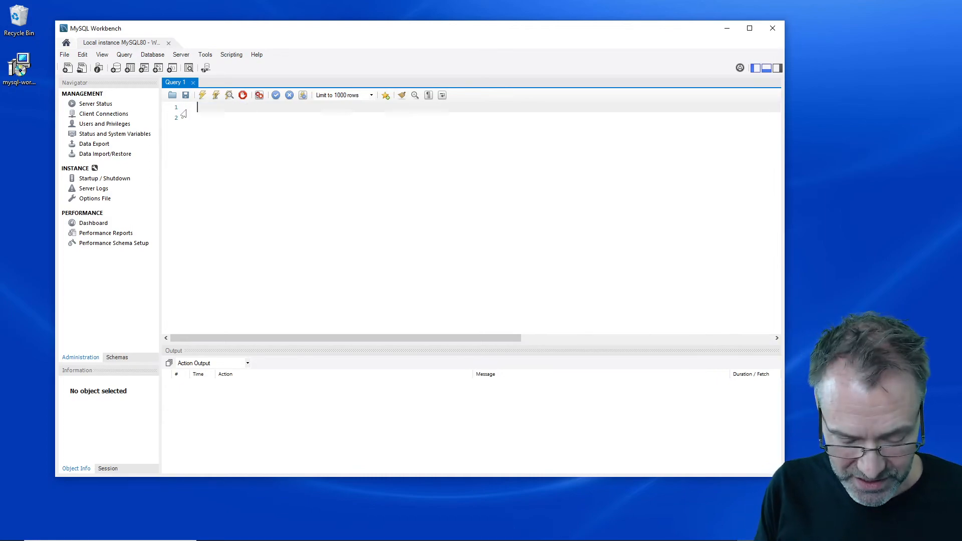
{"action": "type", "text": "SHOW DATABA"}
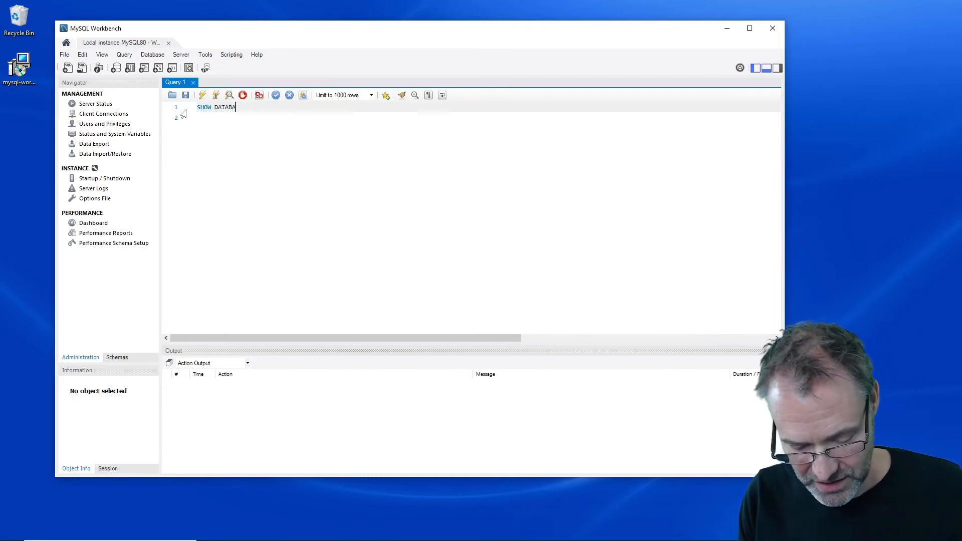
{"action": "type", "text": "SES;"}
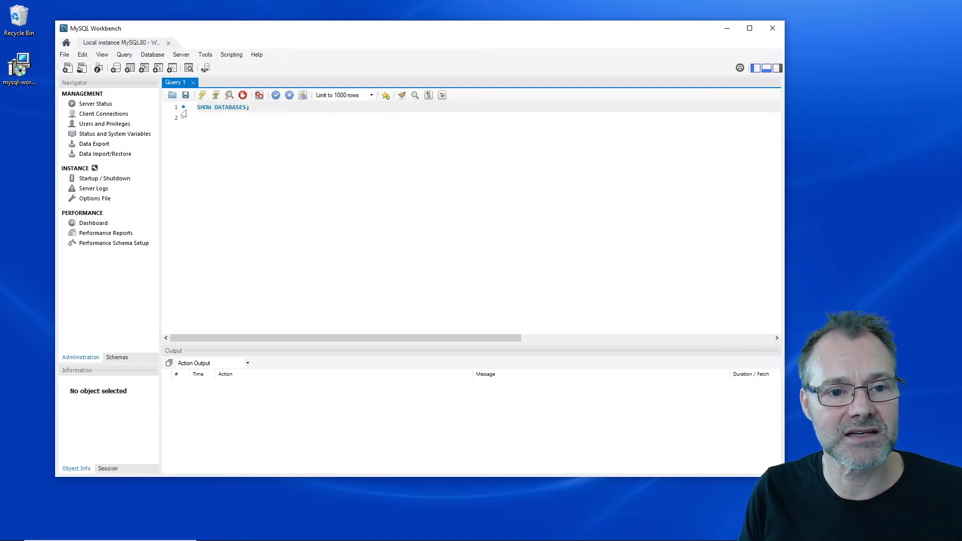